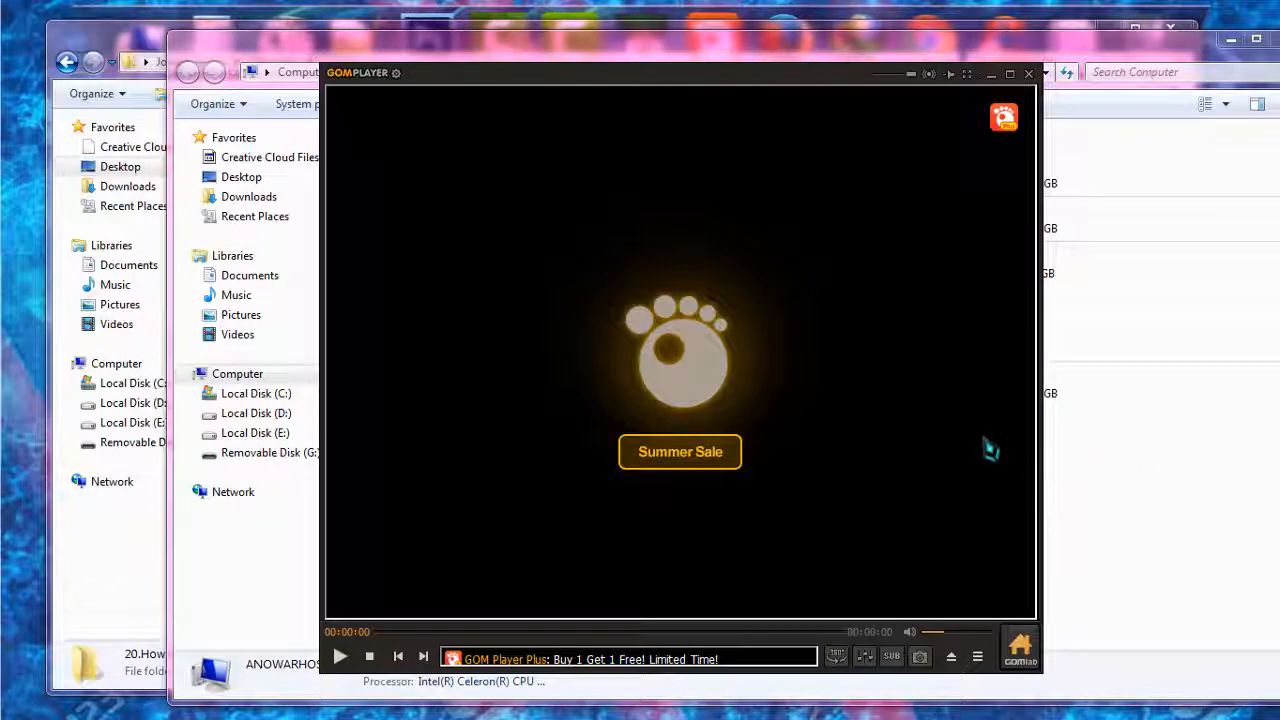
mouse_move(1080, 108)
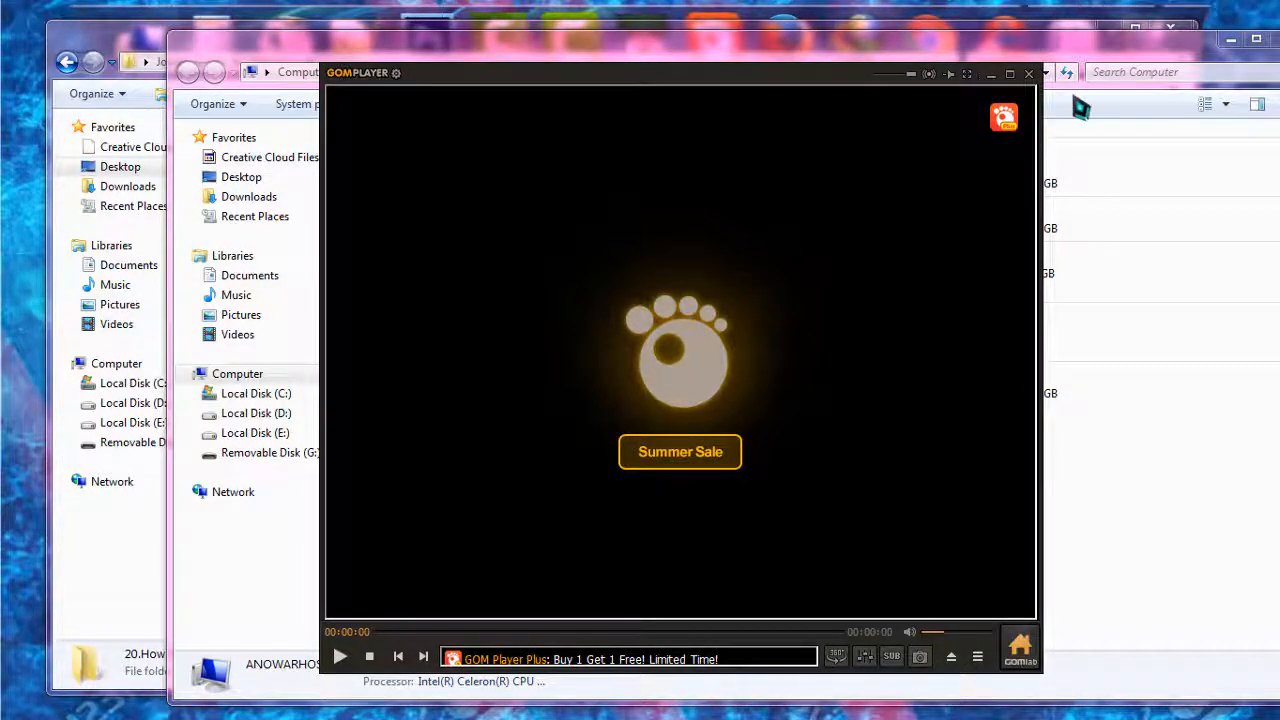
mouse_move(880, 462)
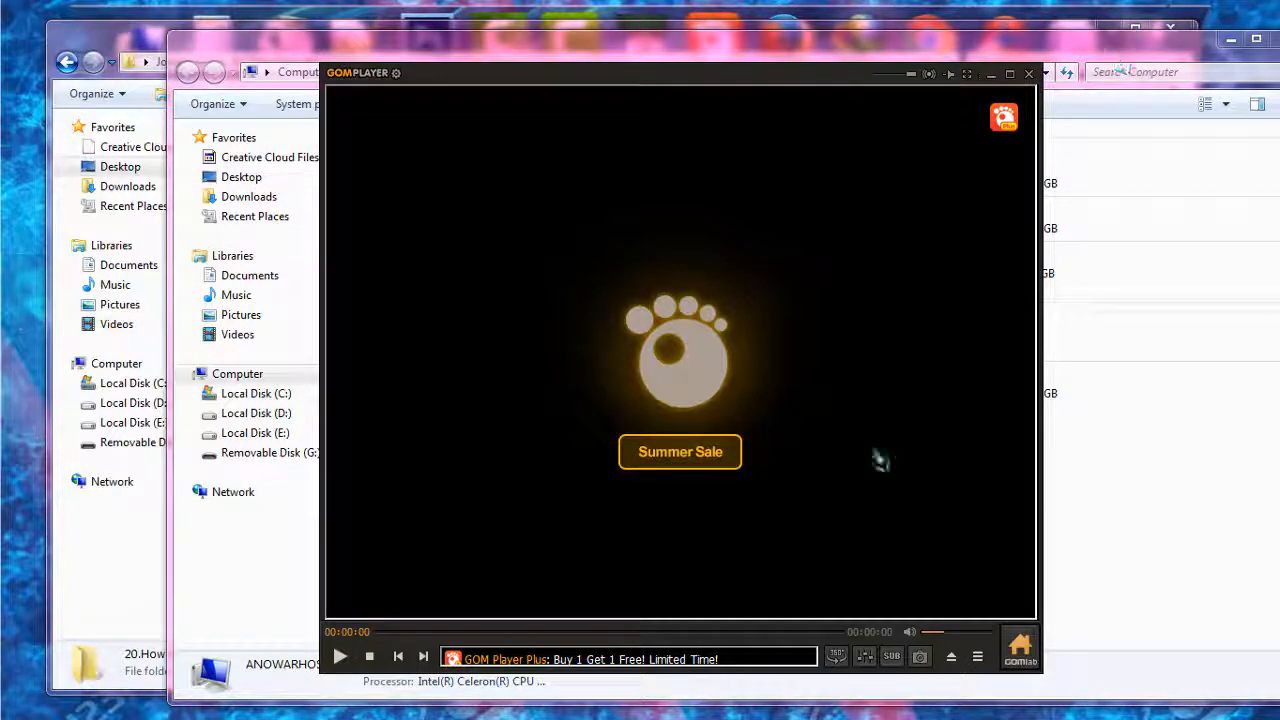
mouse_move(832, 384)
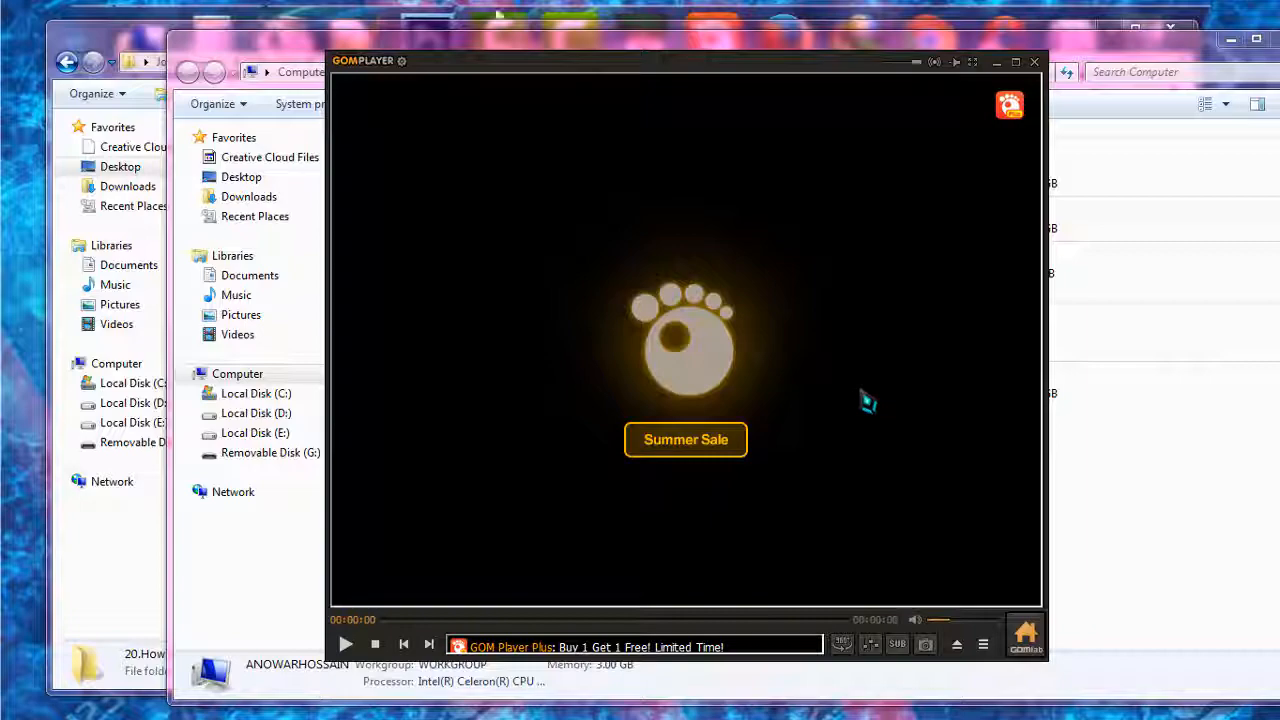
- Enable 'Always on top' in Preferences (F5) on the General tab and close the dialog
key(F5)
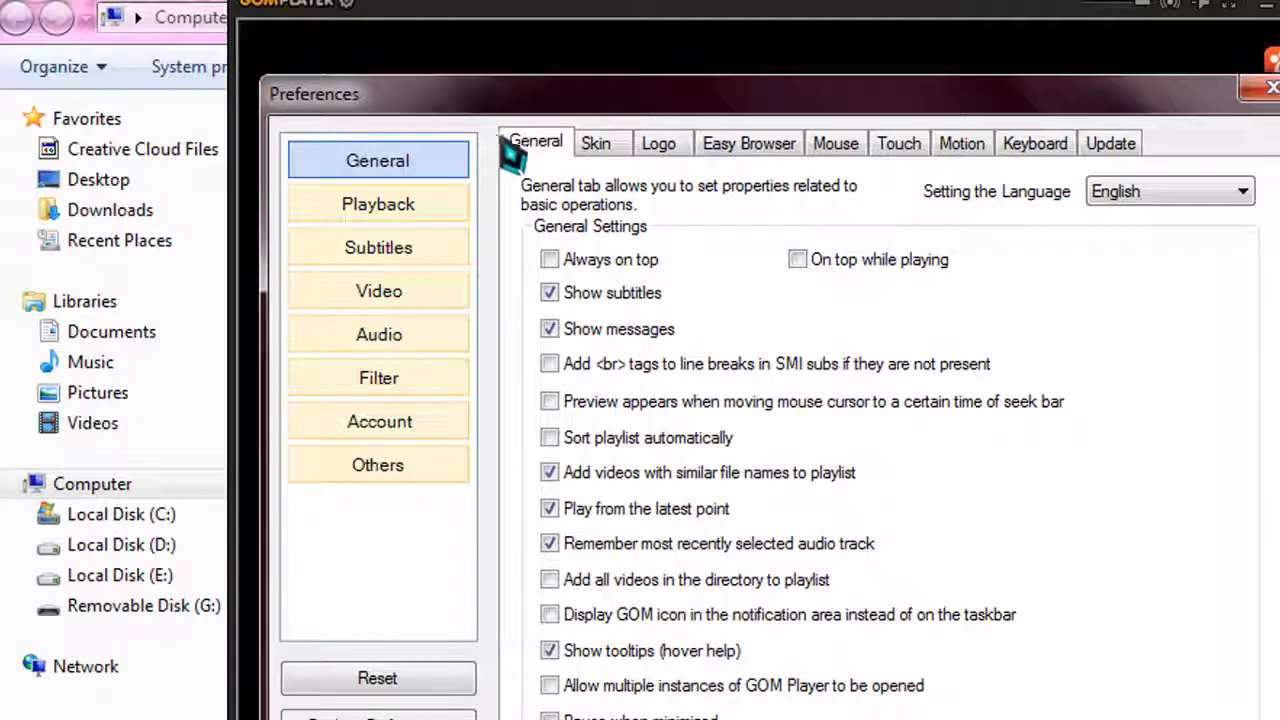
mouse_move(590, 320)
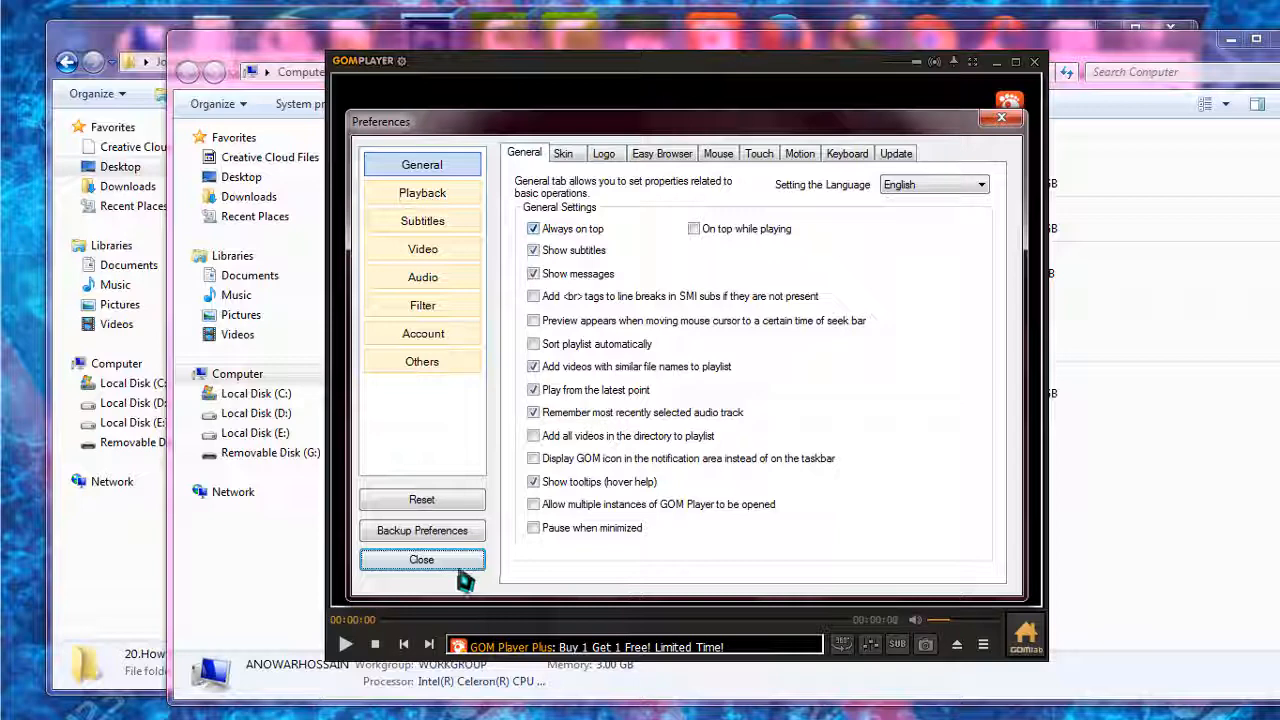
click(420, 560)
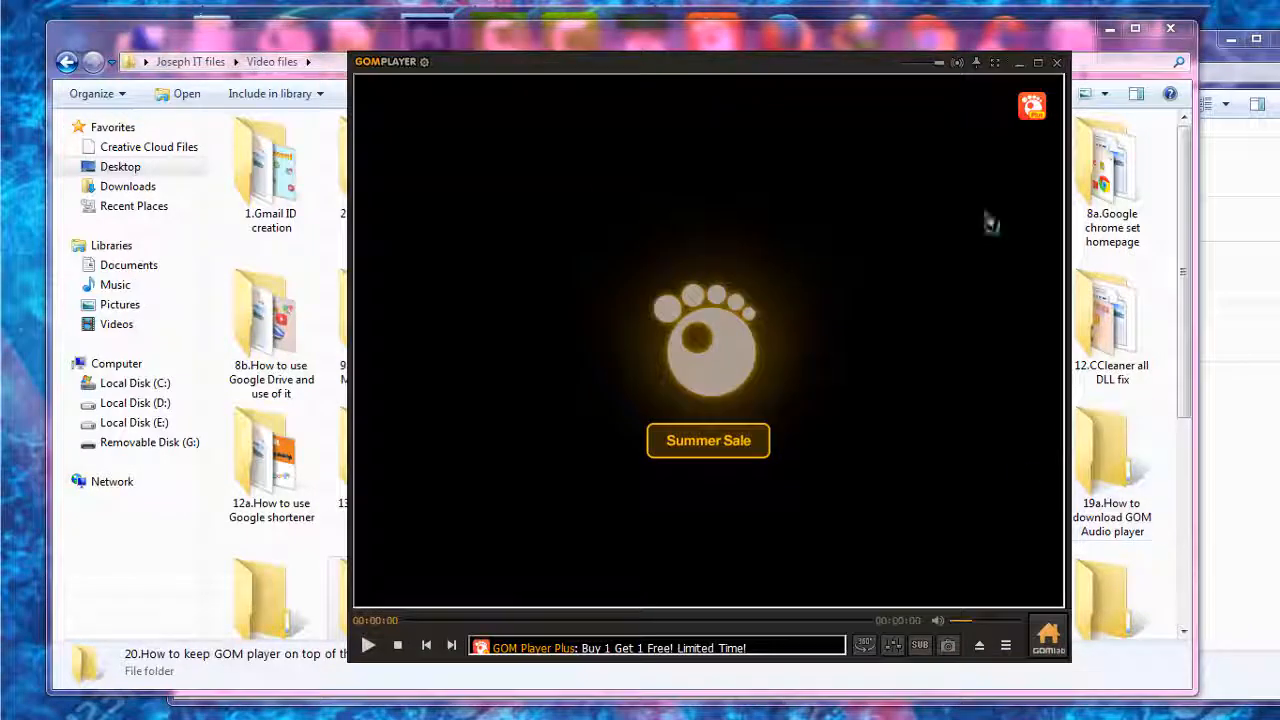
mouse_move(908, 318)
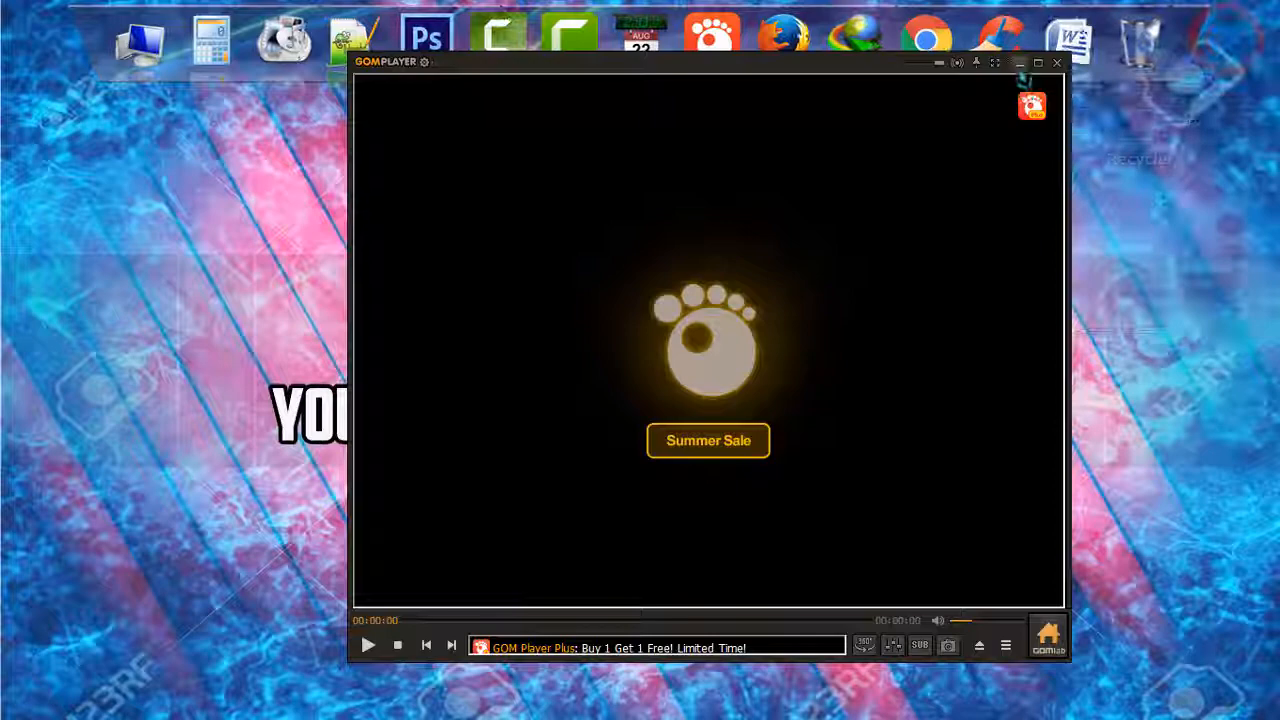
- Confirm the player floats above Explorer, then close GOM Player
click(1056, 62)
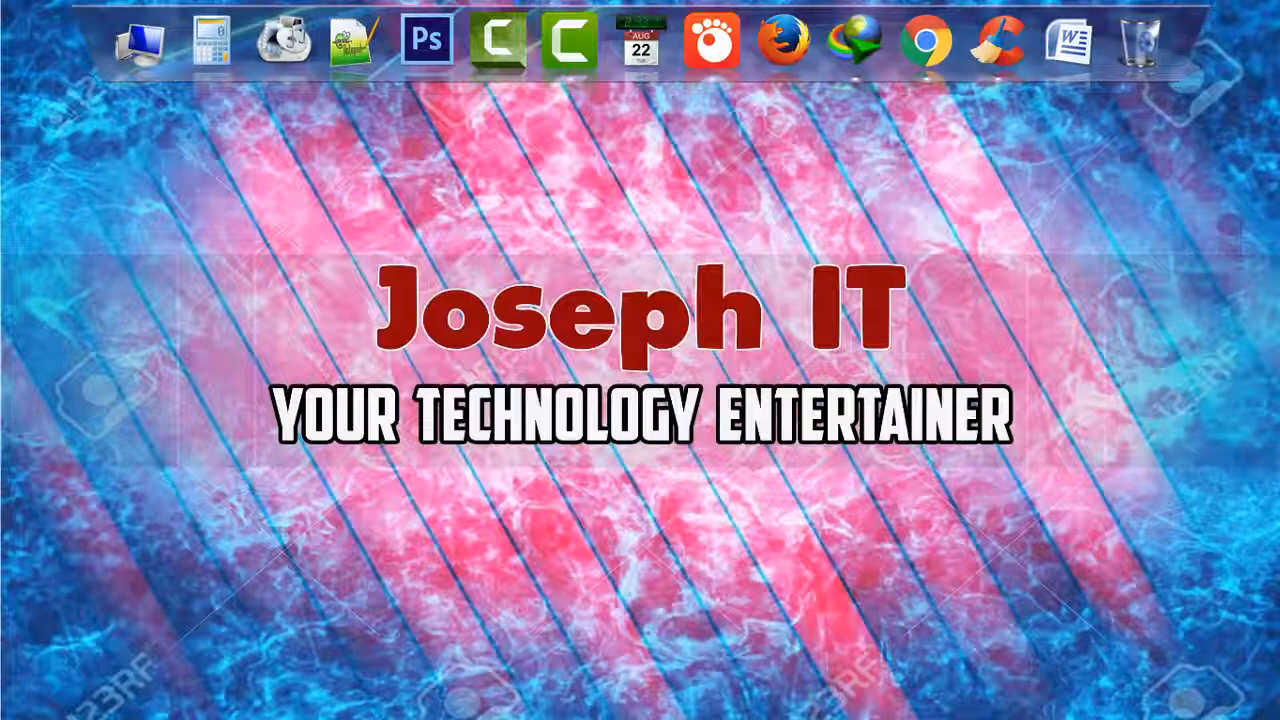